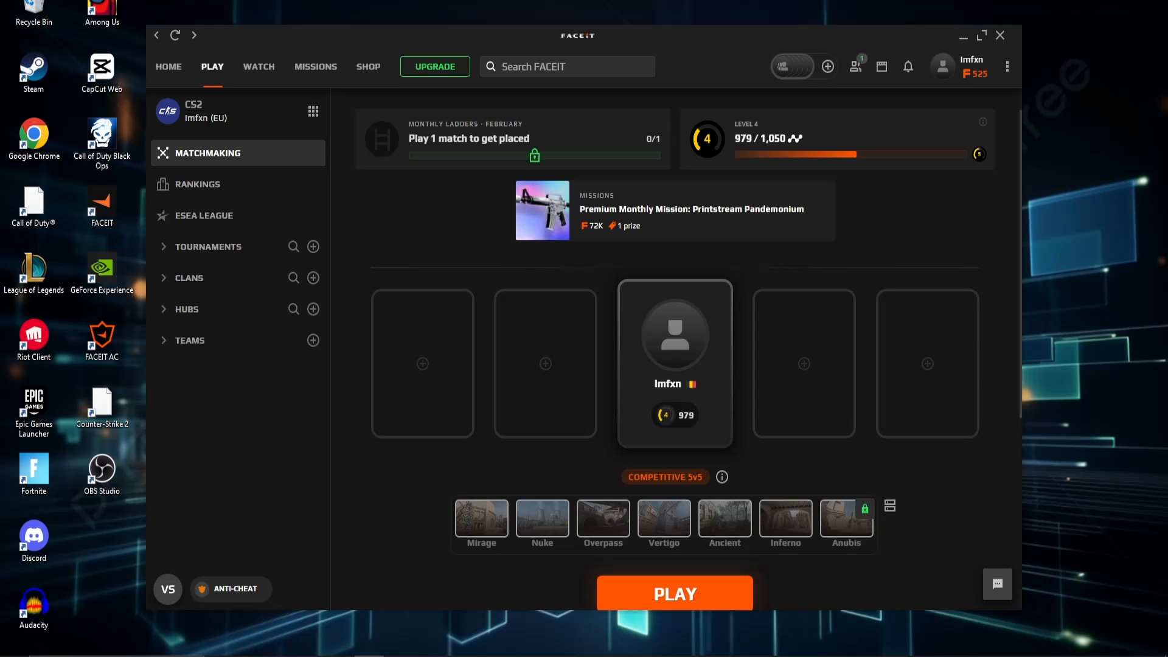
mouse_move(153, 592)
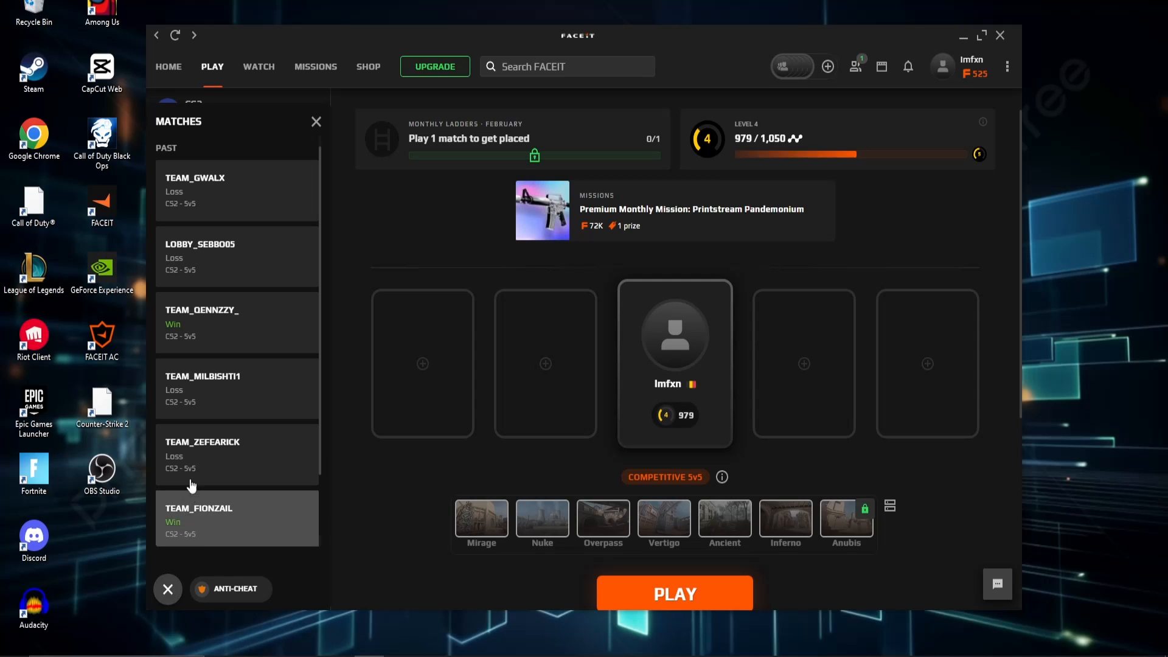
- Open the TEAM_GWALX Mirage match and download its demo archive
click(236, 189)
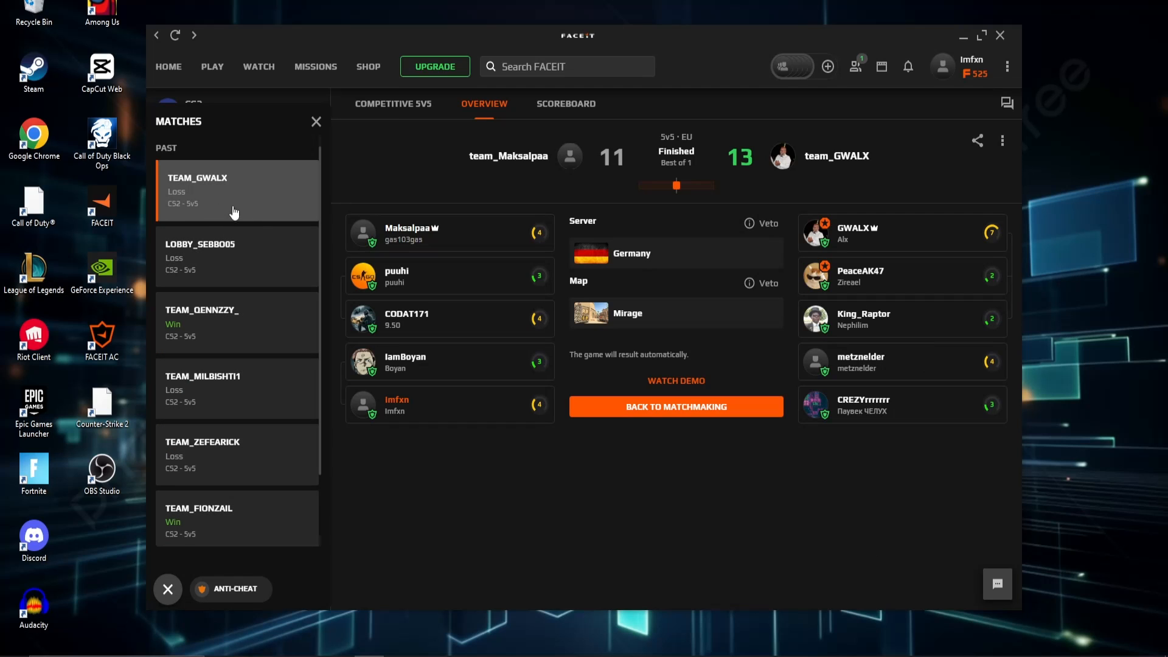
click(674, 381)
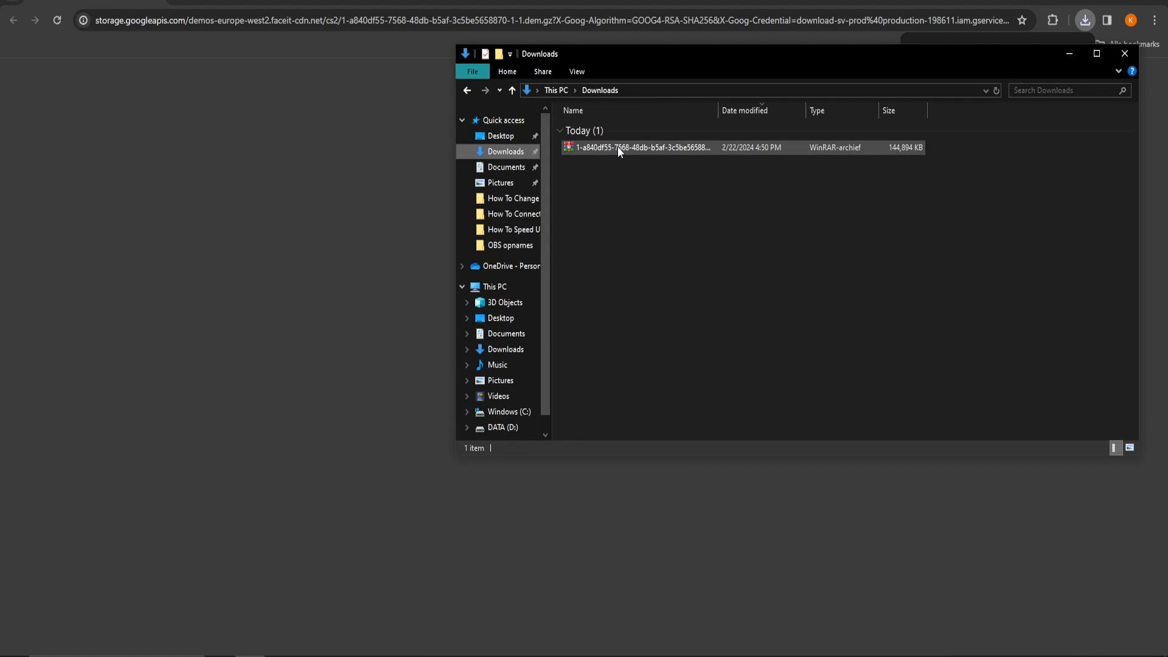
- Extract the demo archive into Downloads and rename the extracted file to Faceitdemo
right_click(637, 148)
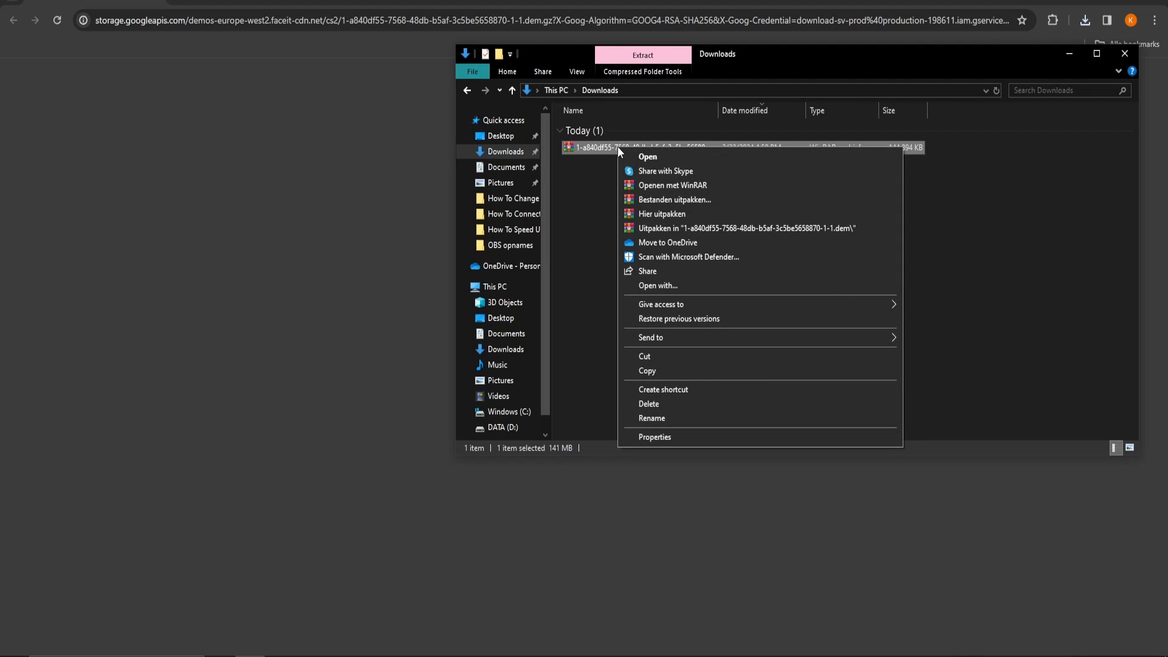
click(661, 213)
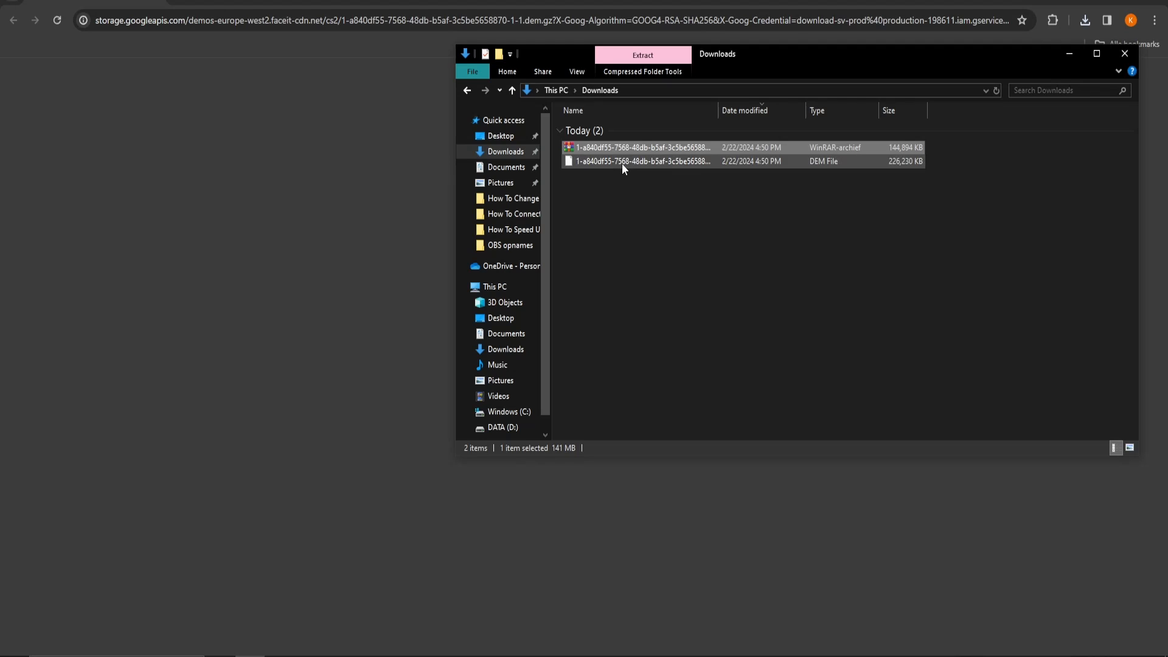
right_click(640, 161)
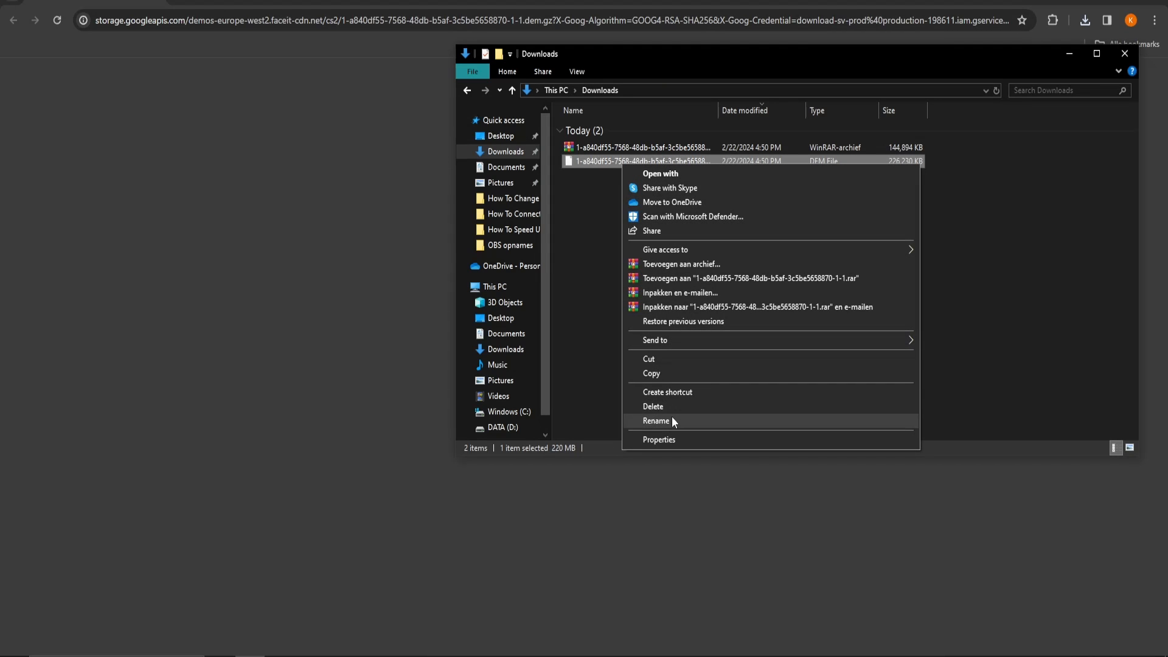
click(656, 420)
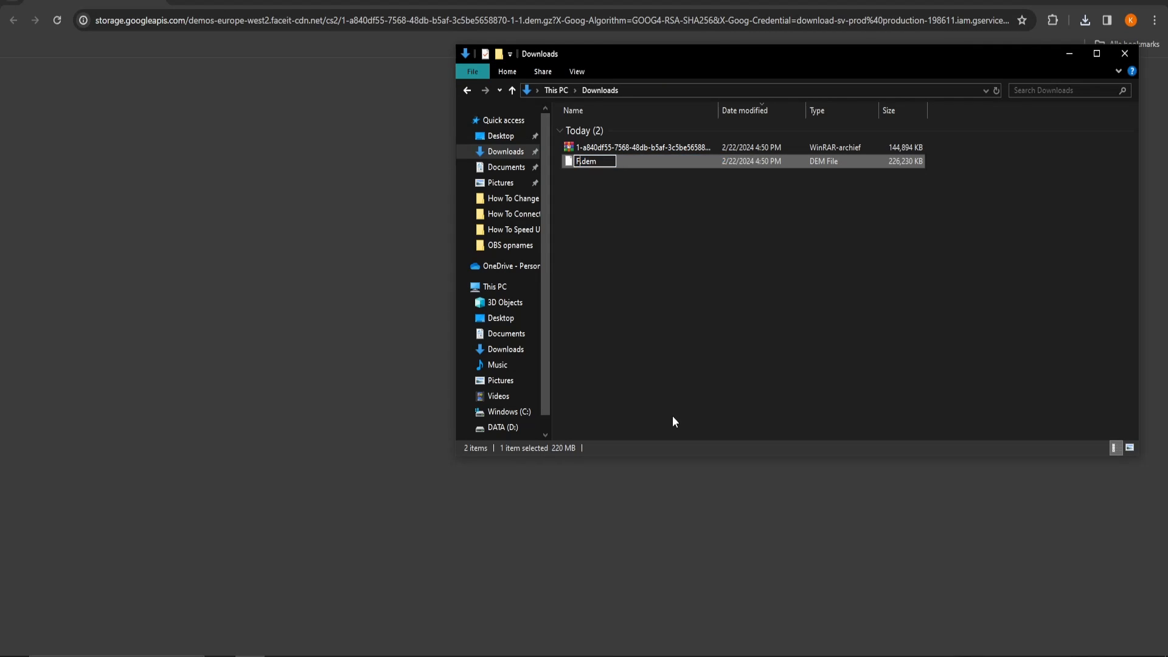
text(Faceitdemo)
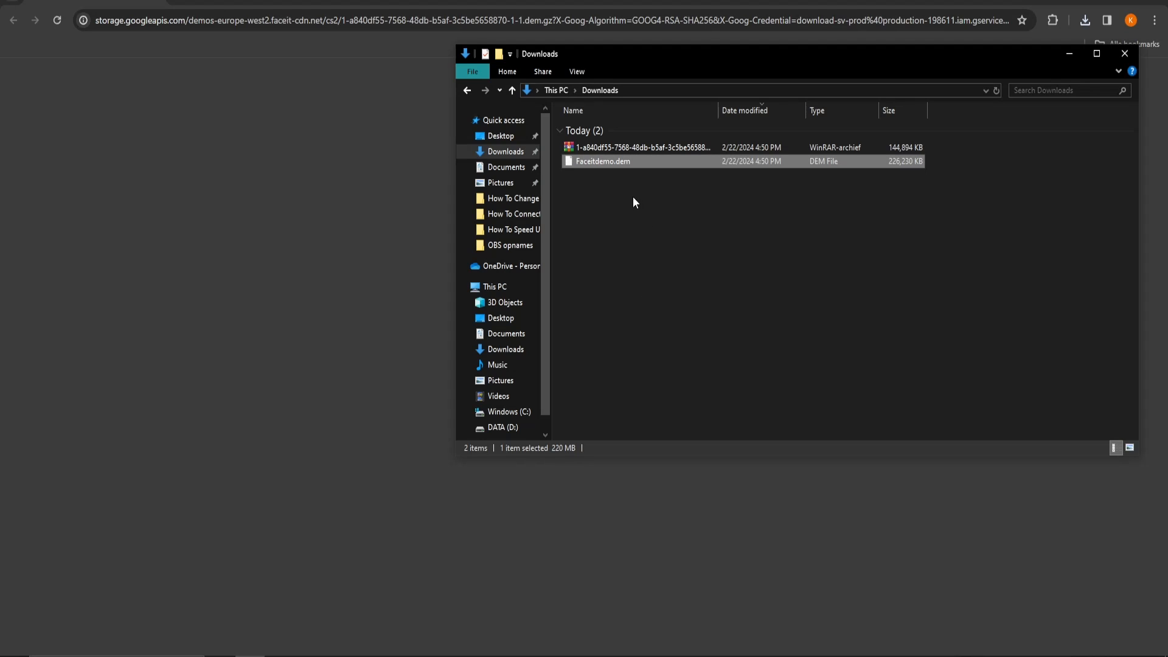
- Pick up Faceitdemo.dem from its context menu for moving
right_click(602, 160)
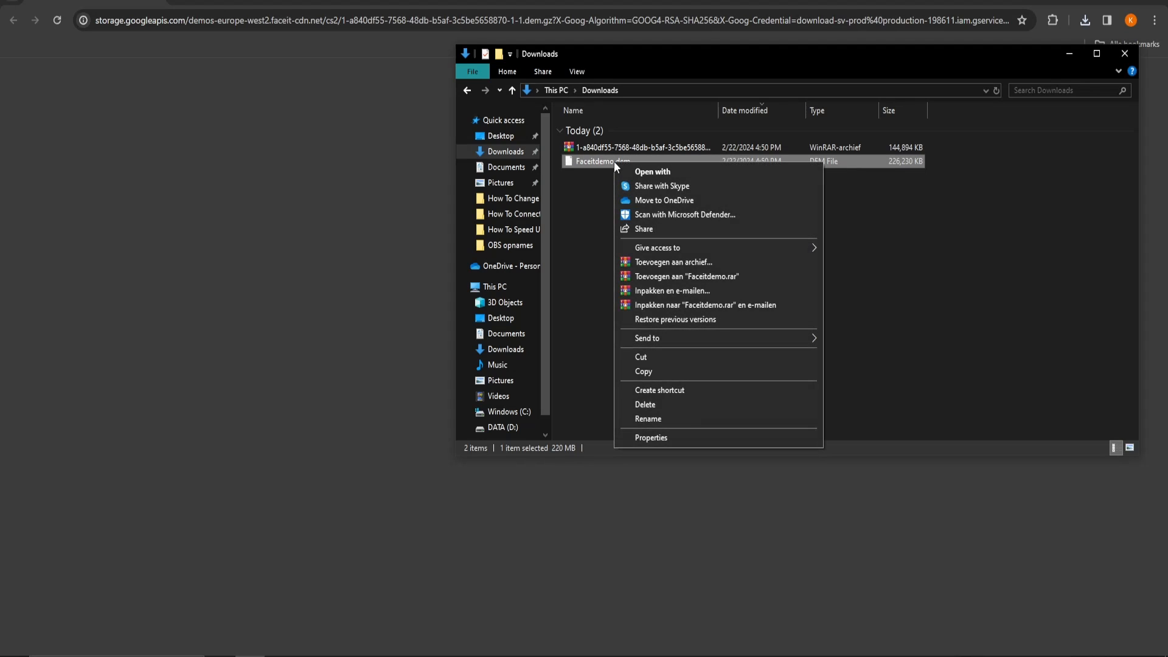
click(660, 362)
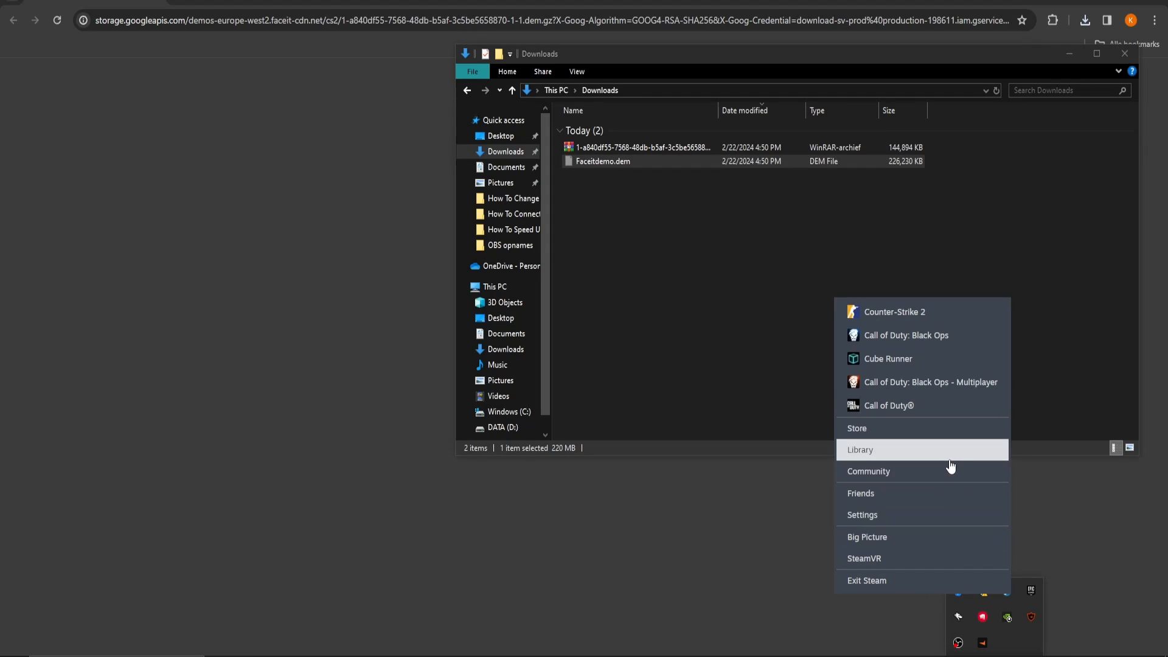
- Open the Steam library and bring up Counter-Strike 2's options menu
click(859, 449)
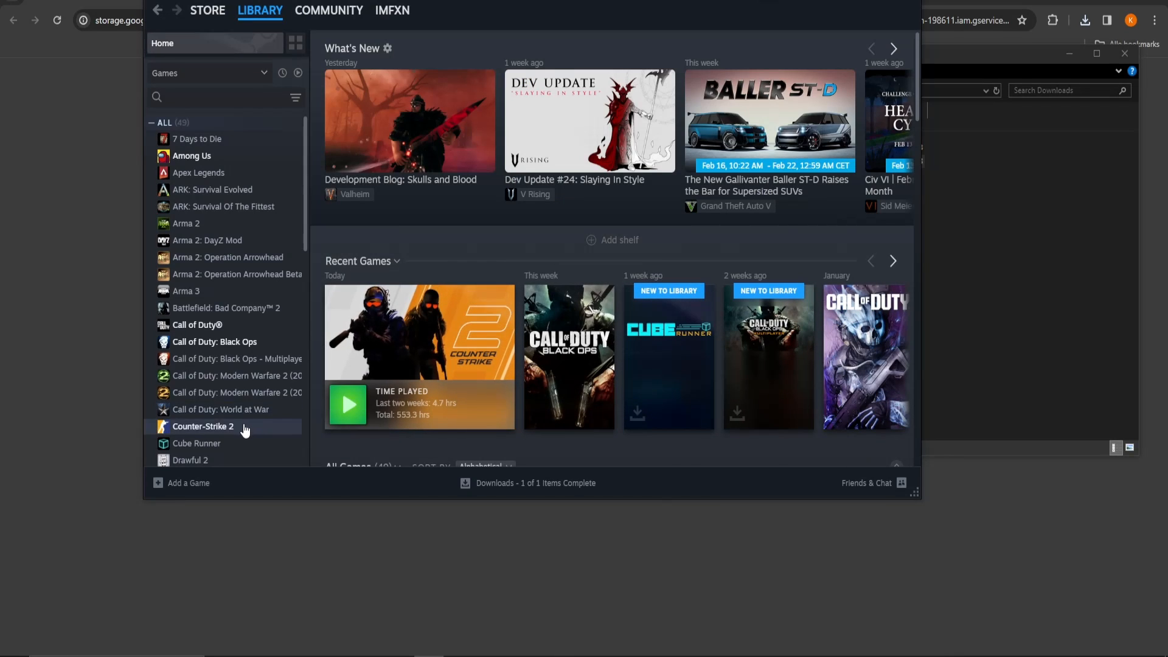
right_click(202, 426)
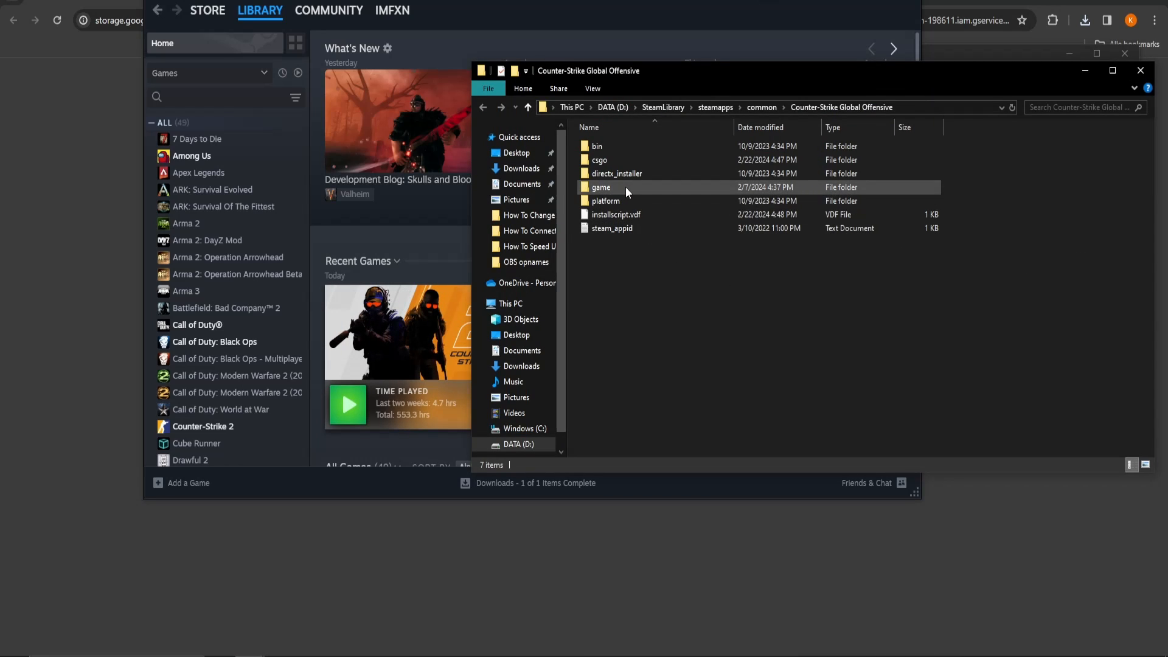
- Browse into the game folder, then its csgo subfolder
double_click(601, 186)
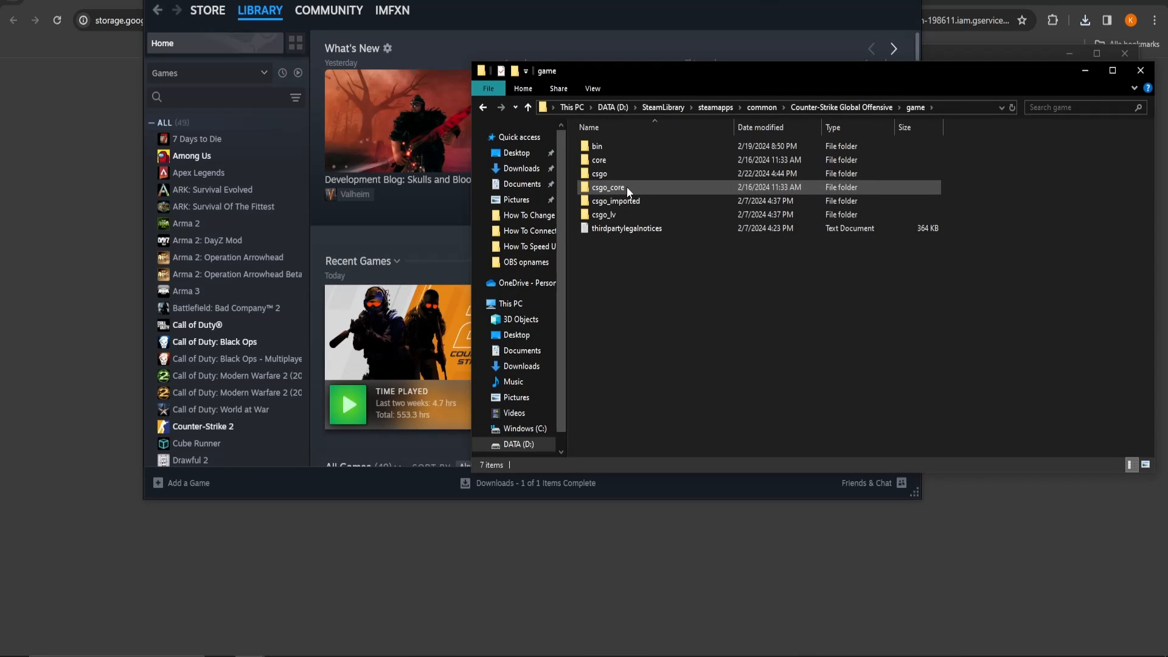
double_click(598, 174)
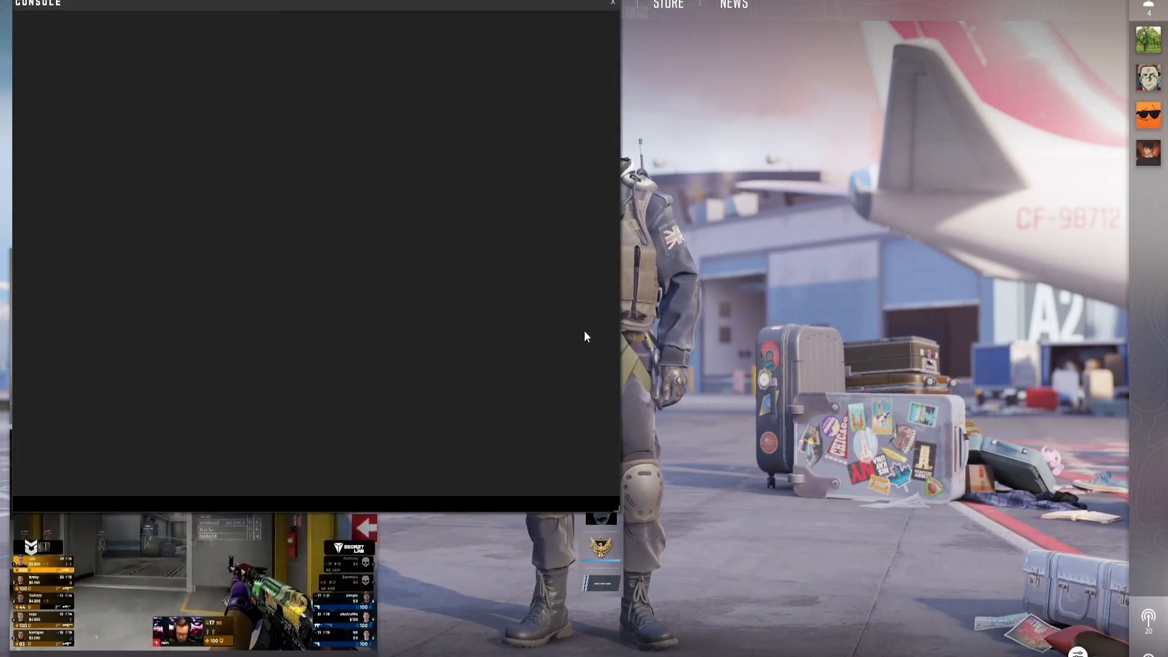
- Enter 'playdemo Faceitdemo' in the Counter-Strike 2 console
text(p11)
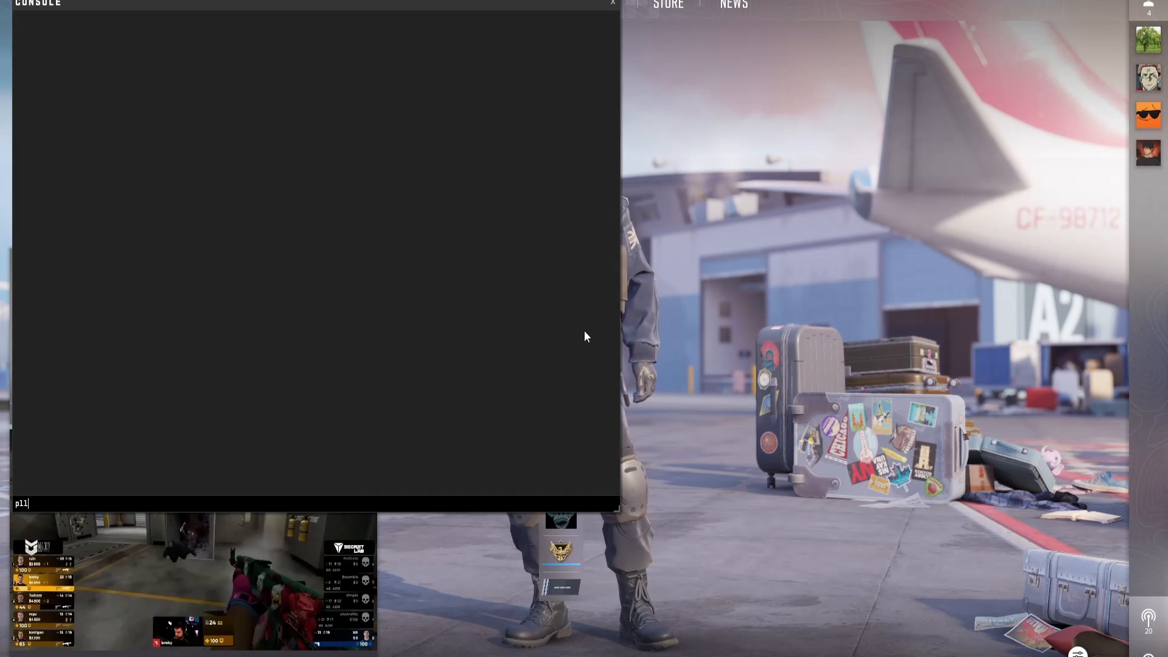
text(playdemo)
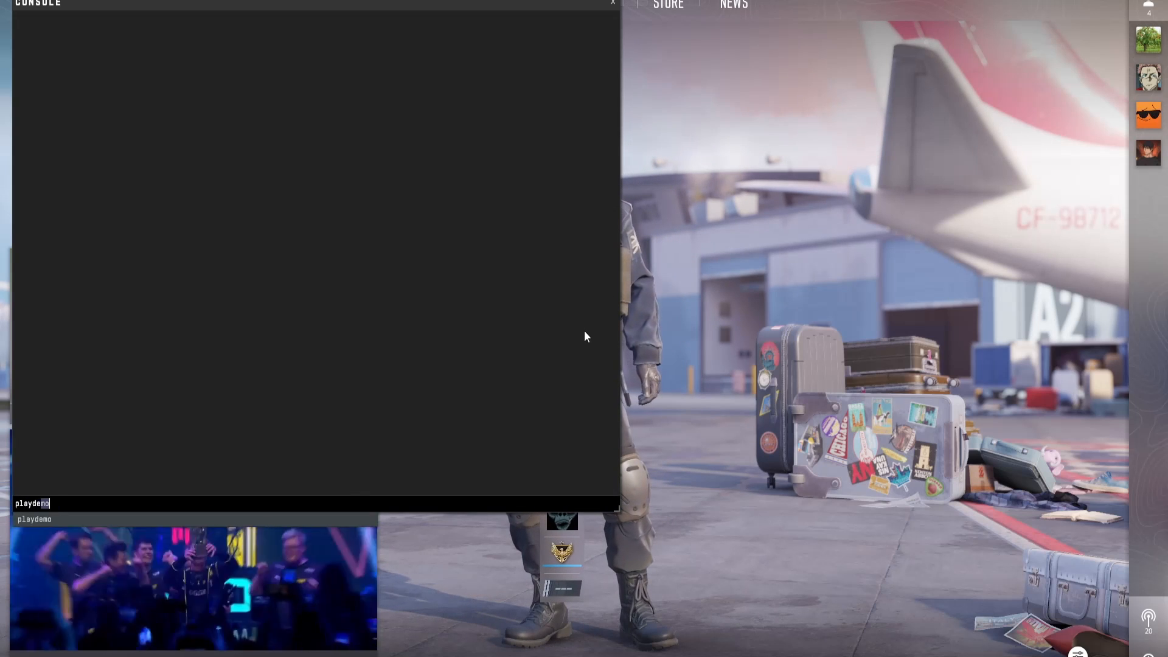
text(Faceitdemo)
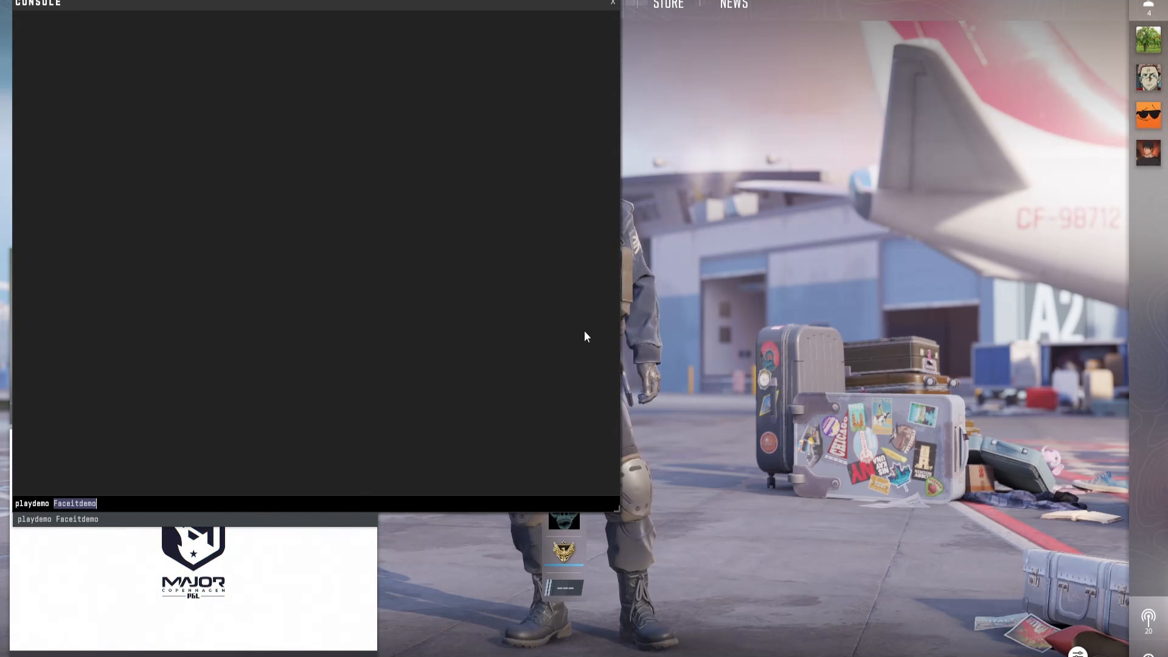